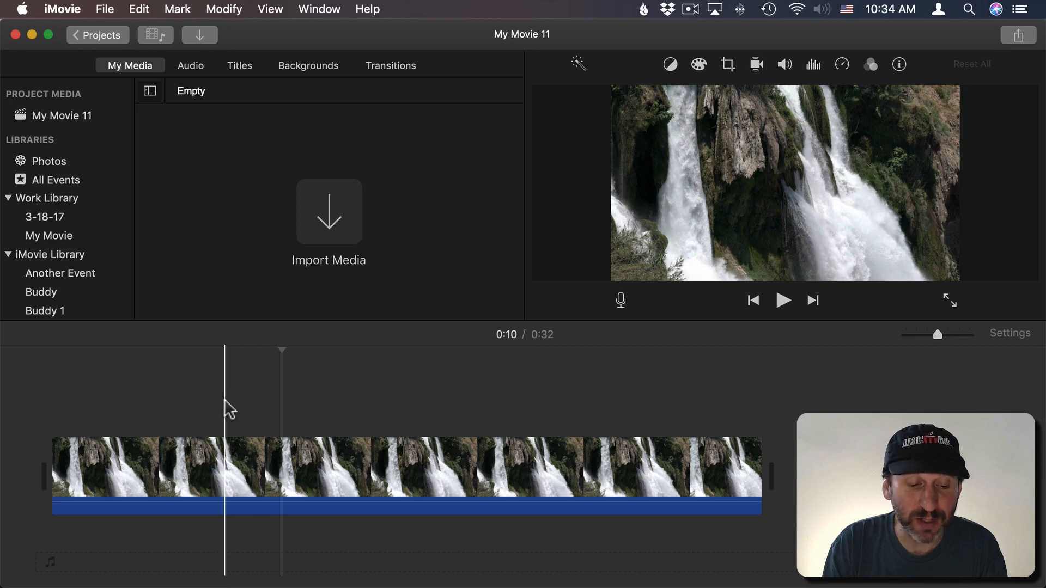
- Select the 32-second waterfall clip on the timeline for editing
left_click(240, 467)
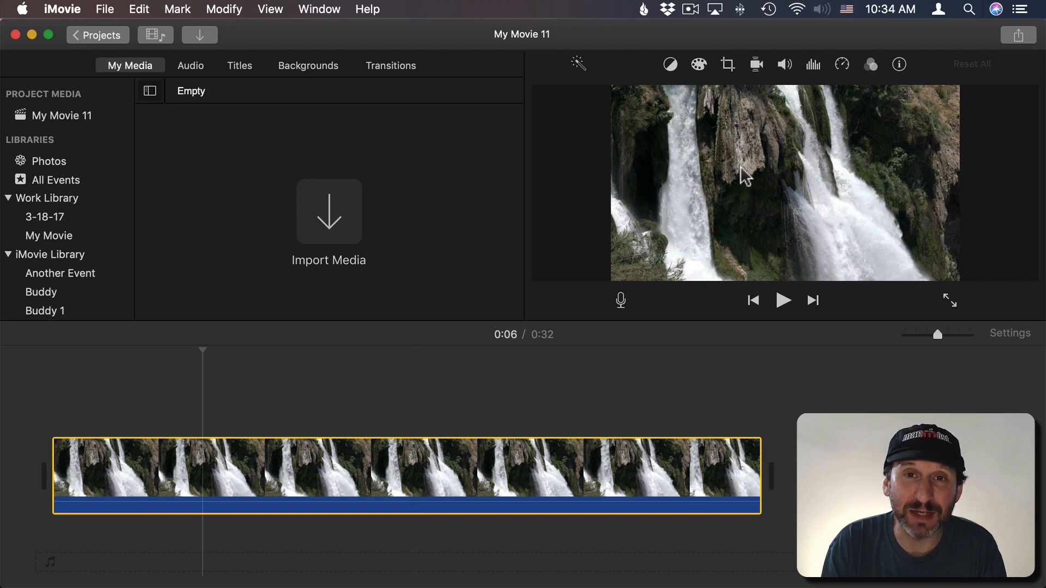
mouse_move(779, 186)
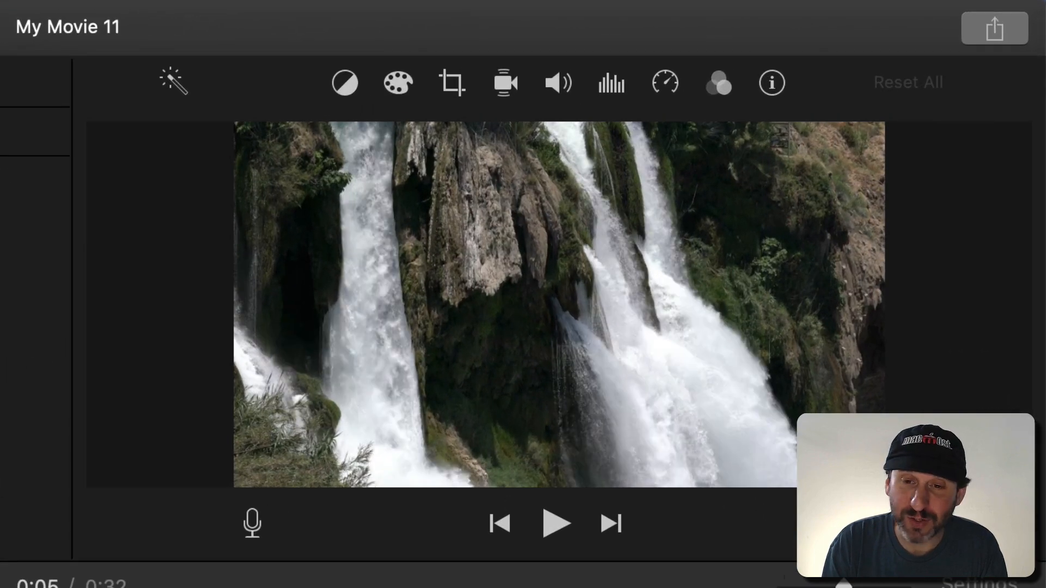
- Apply a Ken Burns move from the full frame in to the right-hand waterfall
left_click(451, 82)
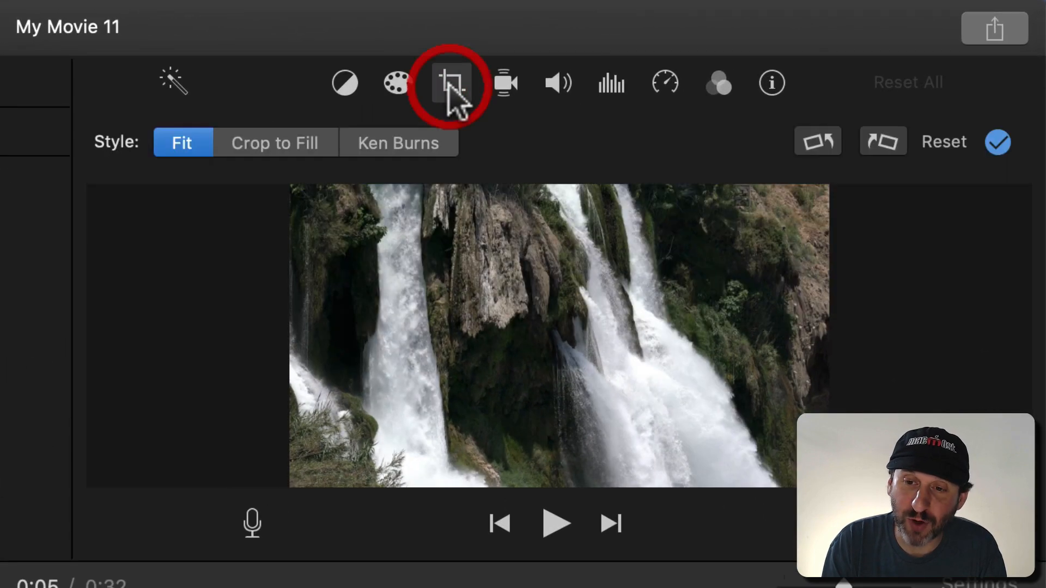
left_click(399, 142)
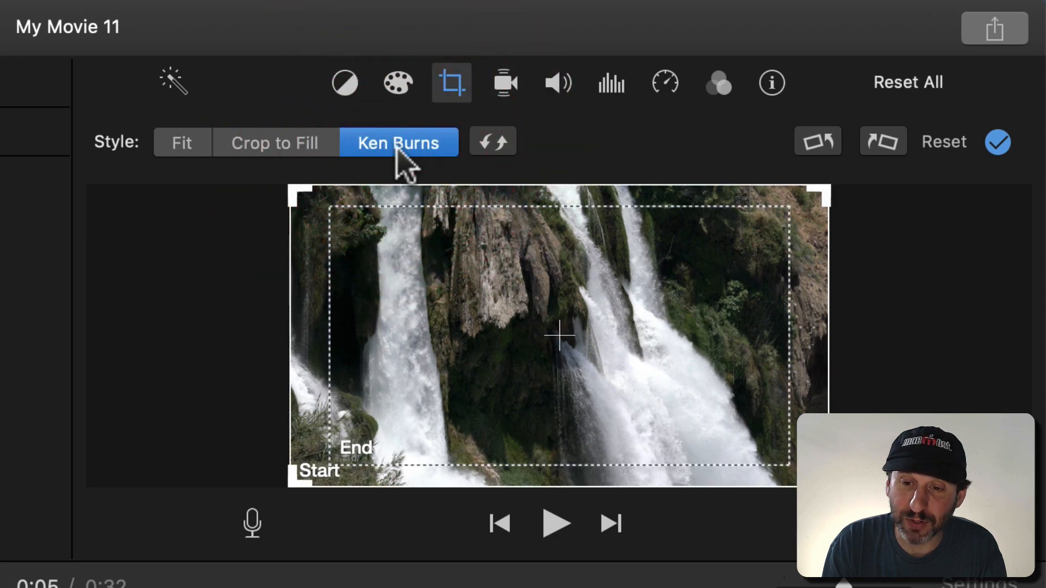
mouse_move(327, 517)
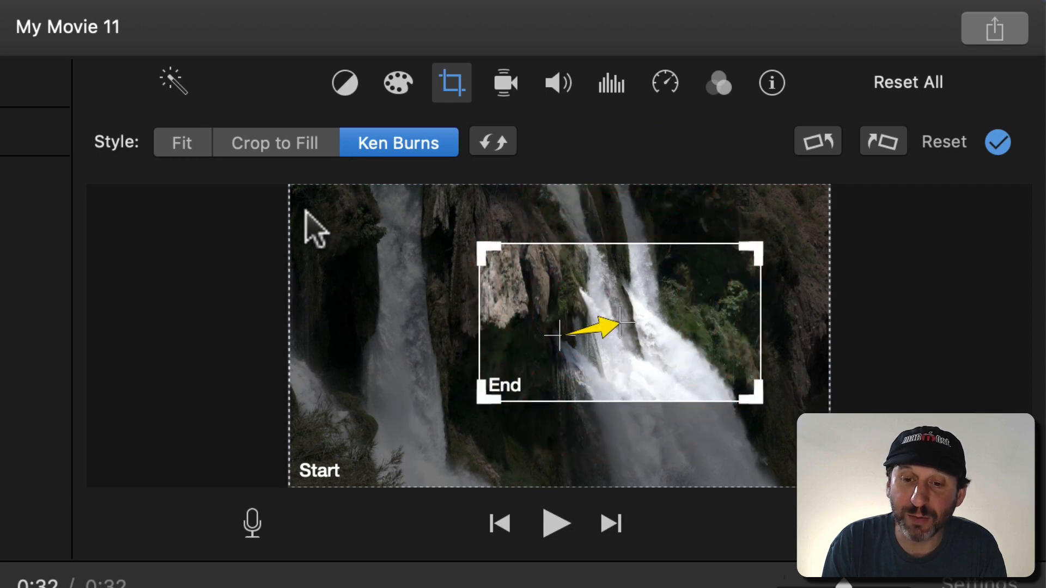
mouse_move(431, 460)
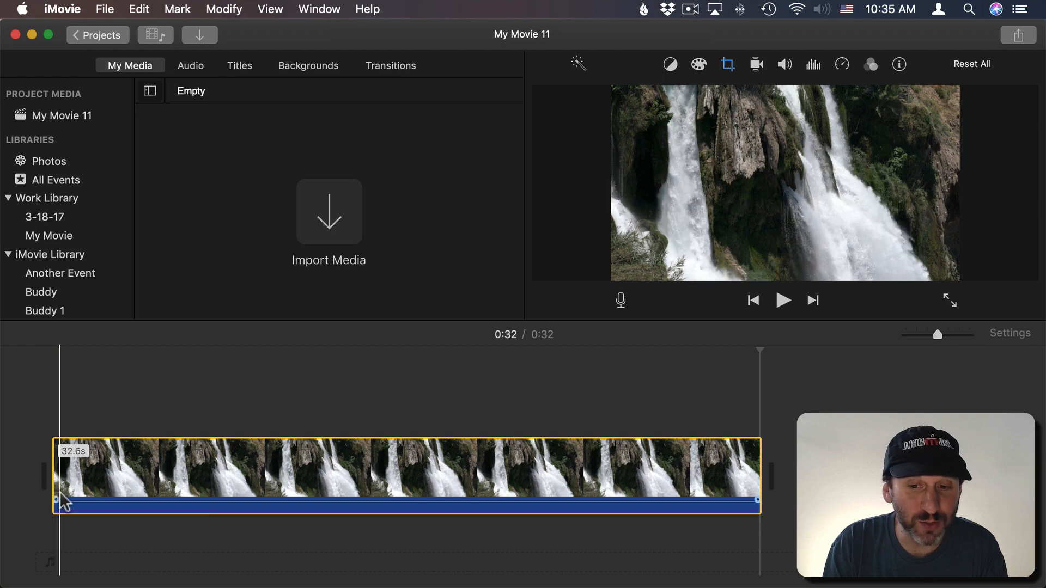
- Leave the crop editor and park the playhead near 0:11 on the waterfall clip
left_click(534, 474)
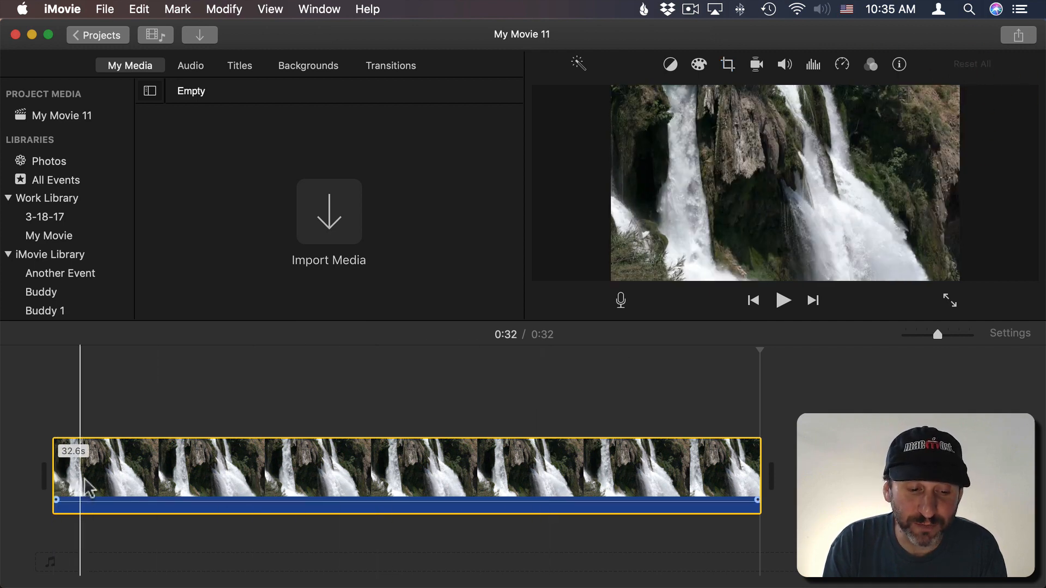
left_click(292, 474)
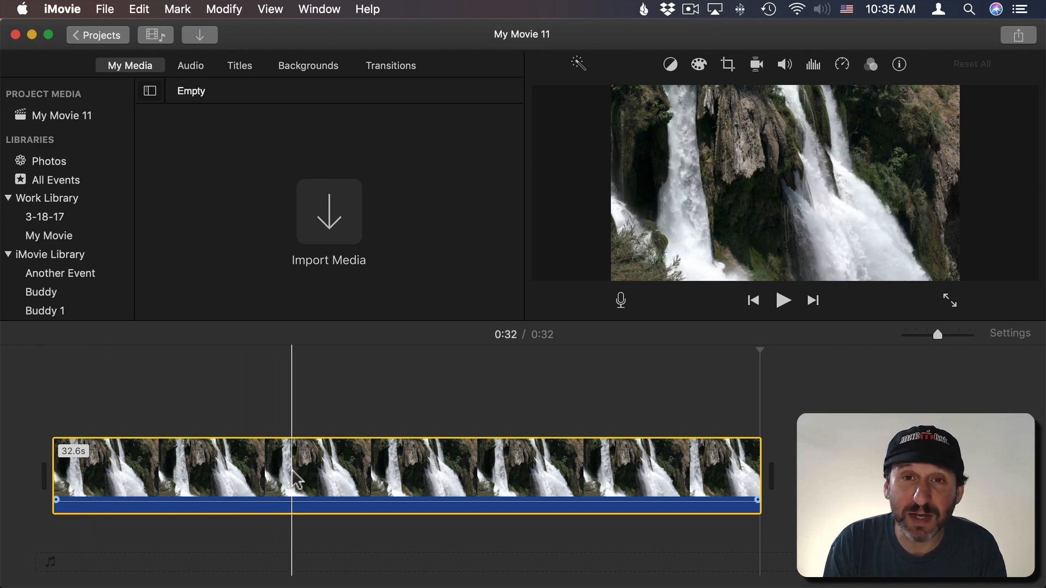
- Split at 0:11 into 11.0 s and 21.5 s pieces and select the longer second piece
left_click(292, 474)
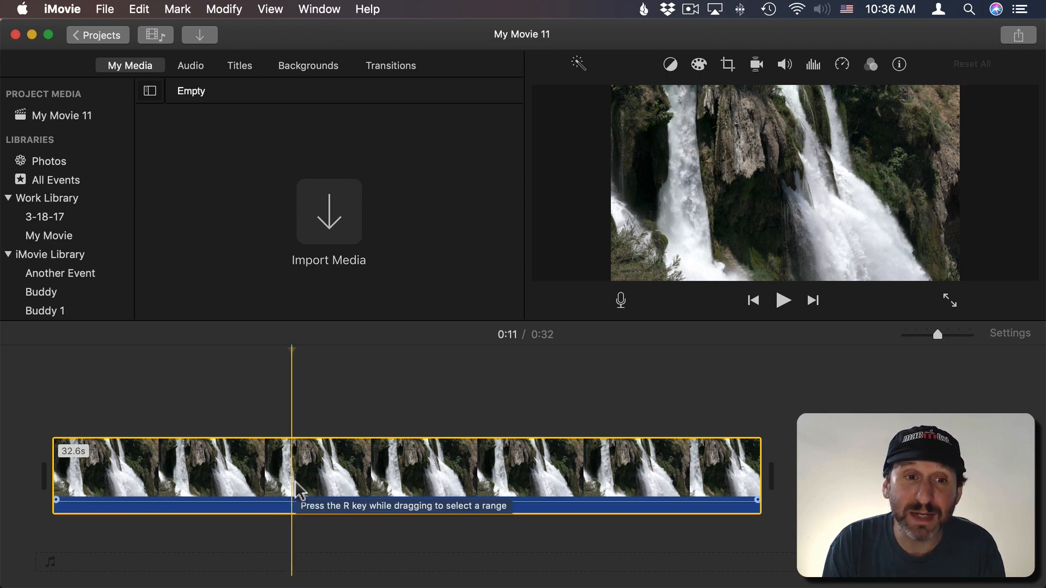
left_click(224, 9)
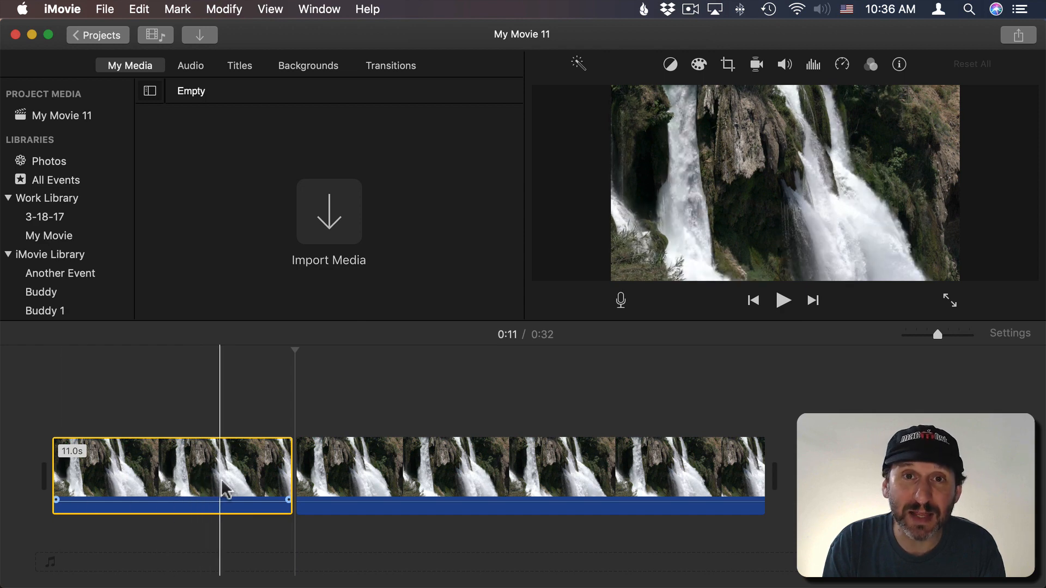
left_click(528, 474)
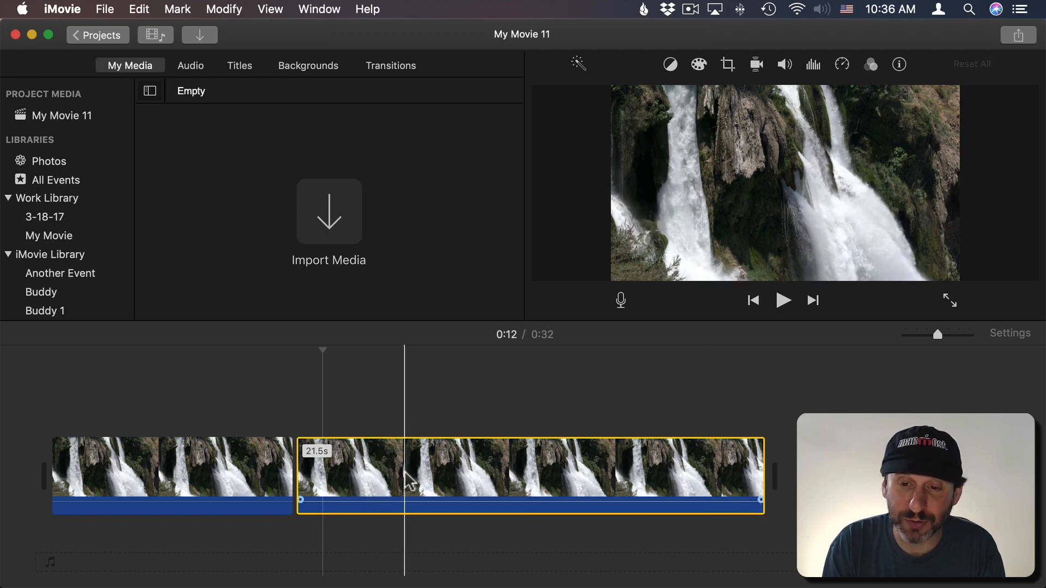
- Give the 21.5 s piece a Ken Burns zoom ending on a small frame over the right waterfall
left_click(727, 64)
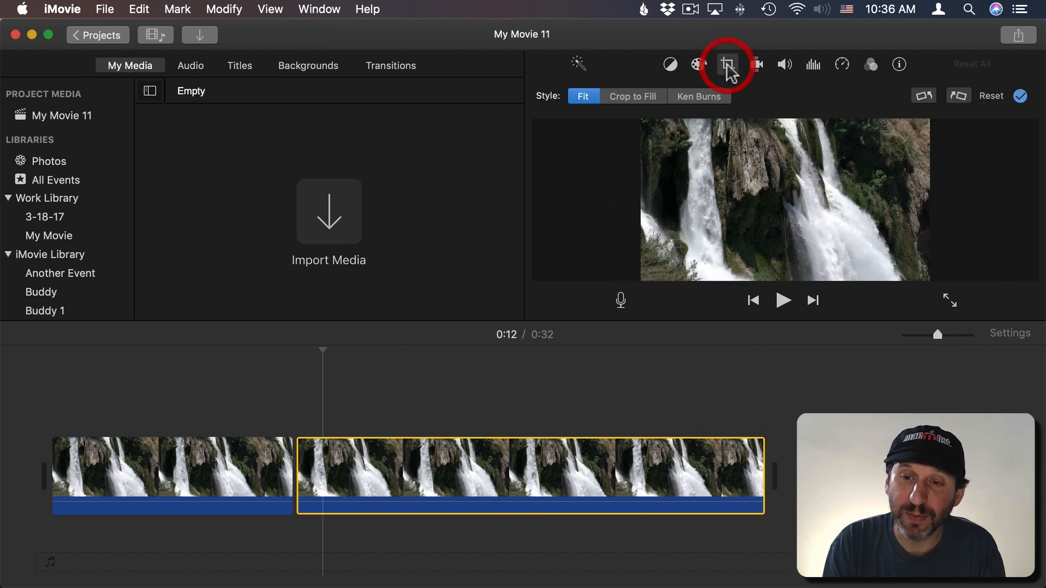
left_click(698, 95)
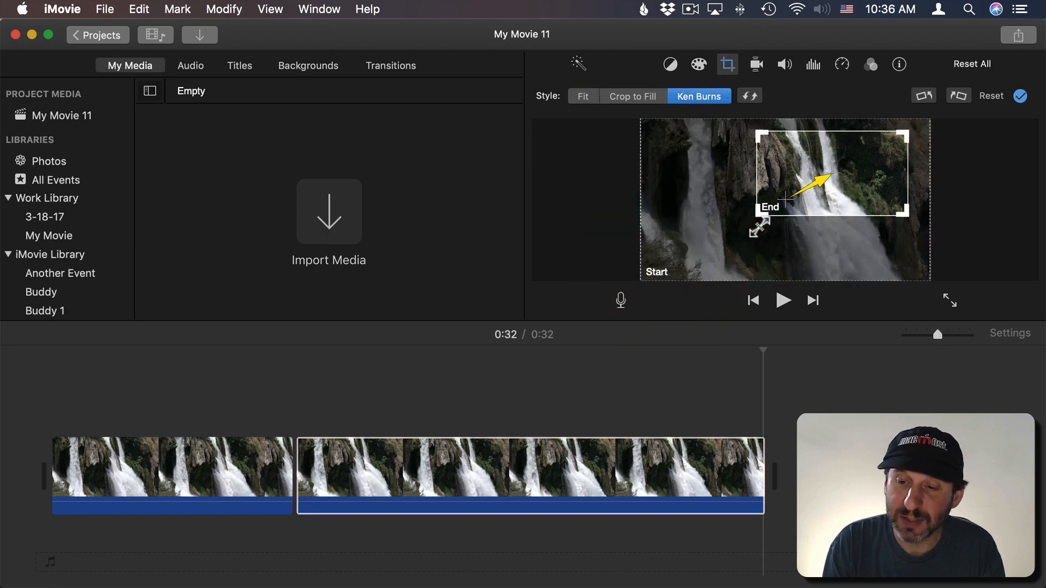
left_click_drag(833, 170, 808, 200)
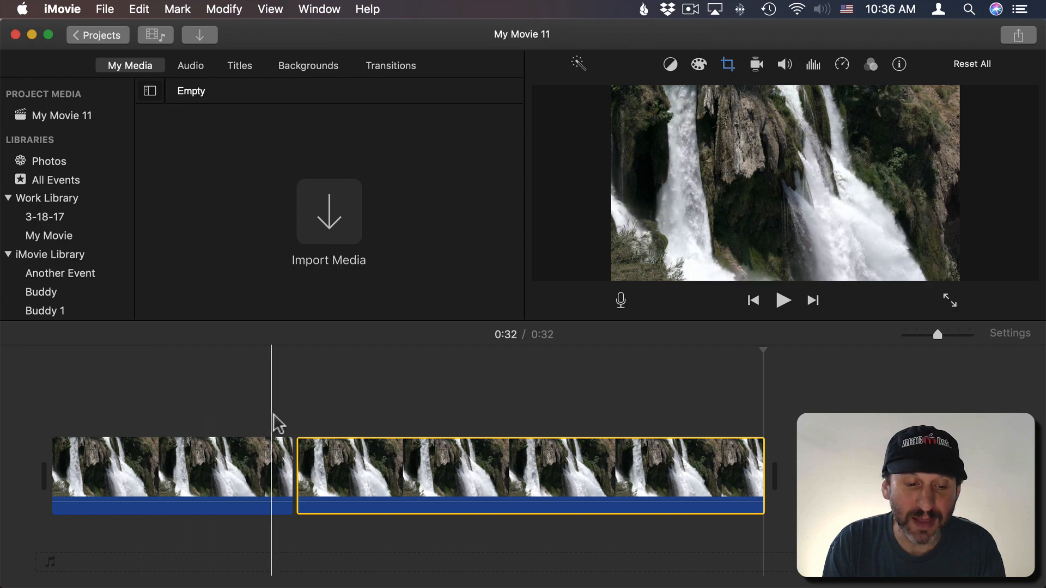
- Split the zooming piece near 0:20 into a 9.9 s zoom and an 11.6 s final part
left_click(474, 468)
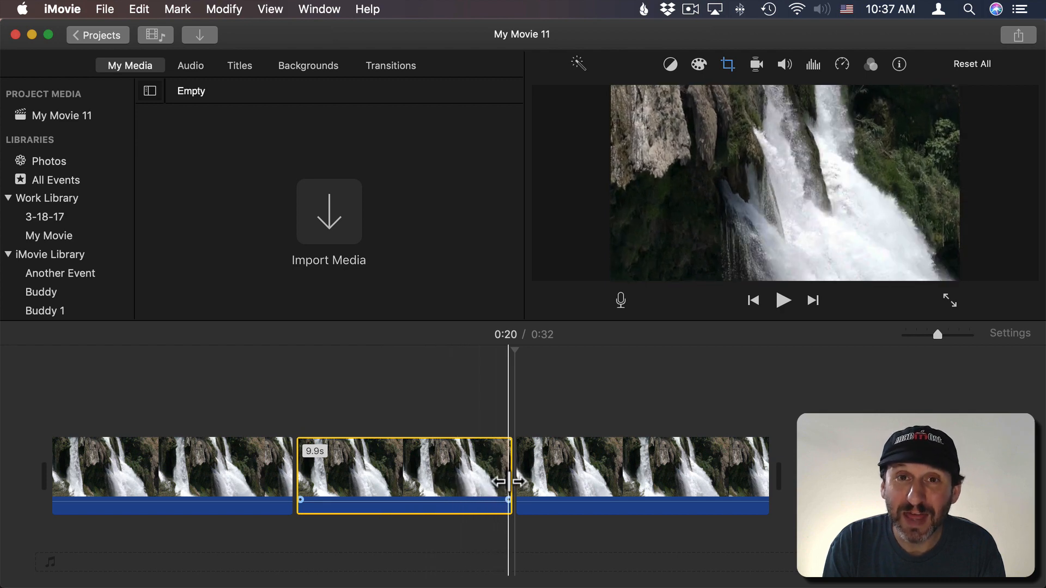
left_click_drag(506, 482, 534, 481)
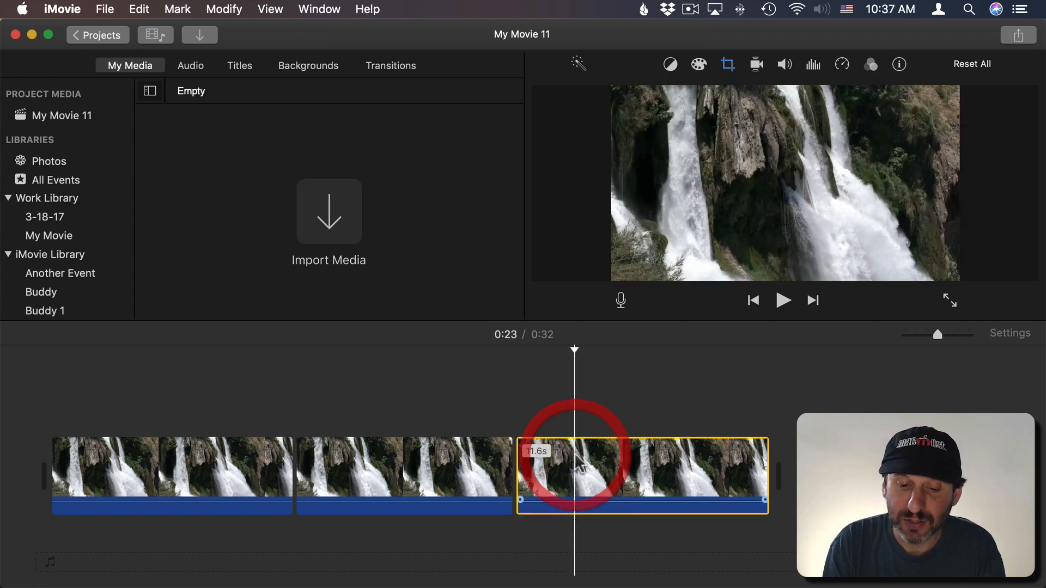
- Swap the final part's Ken Burns start/end, then Crop to Fill so it holds the close-up
left_click(727, 65)
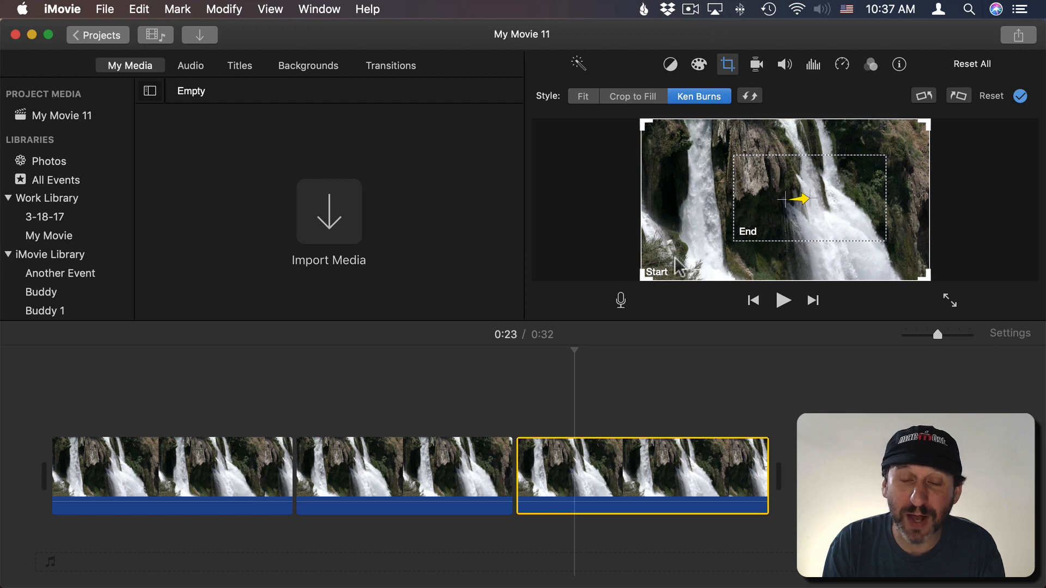
mouse_move(753, 107)
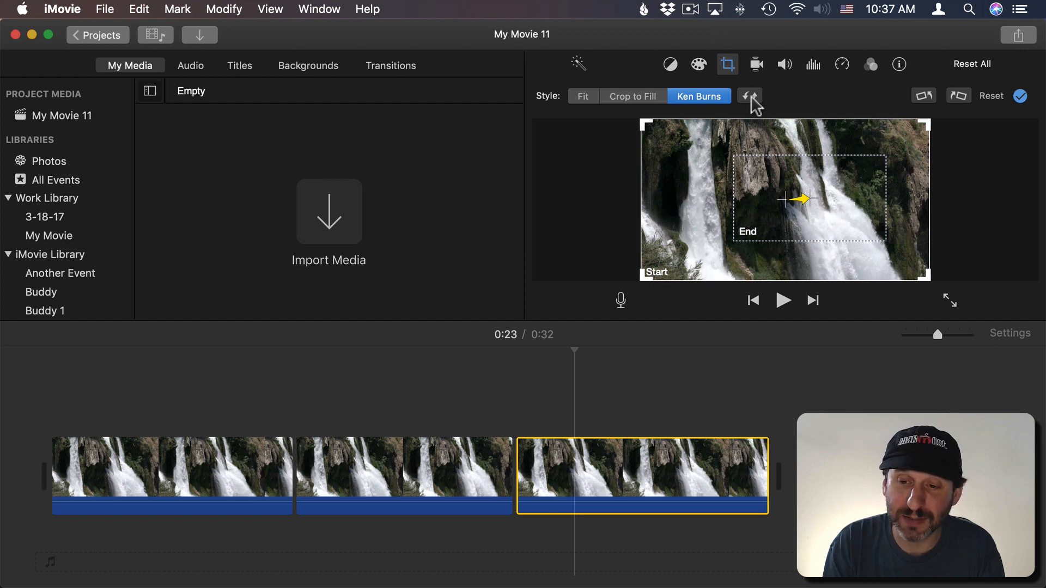
left_click(1019, 96)
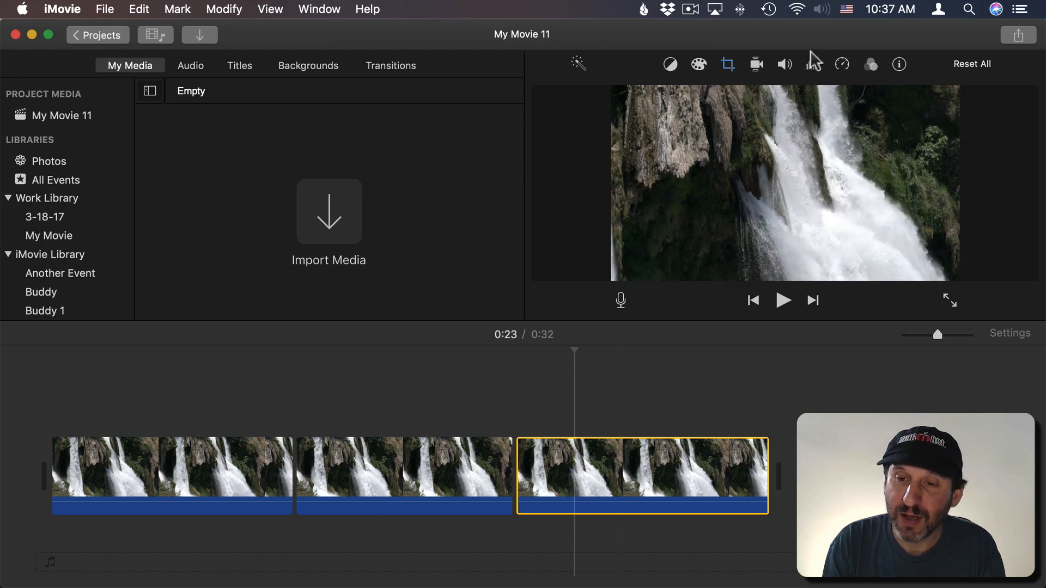
left_click(727, 64)
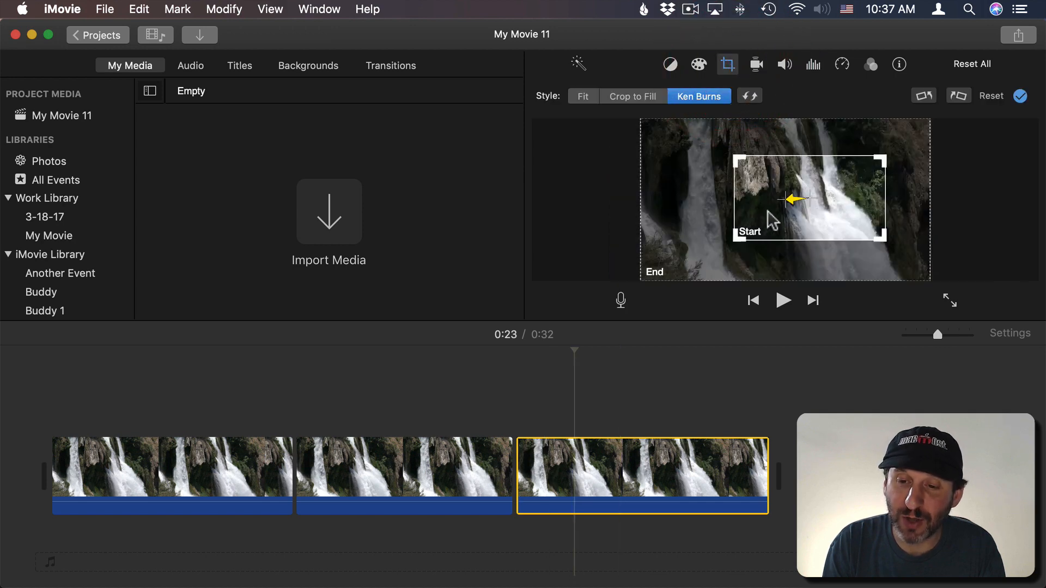
mouse_move(657, 107)
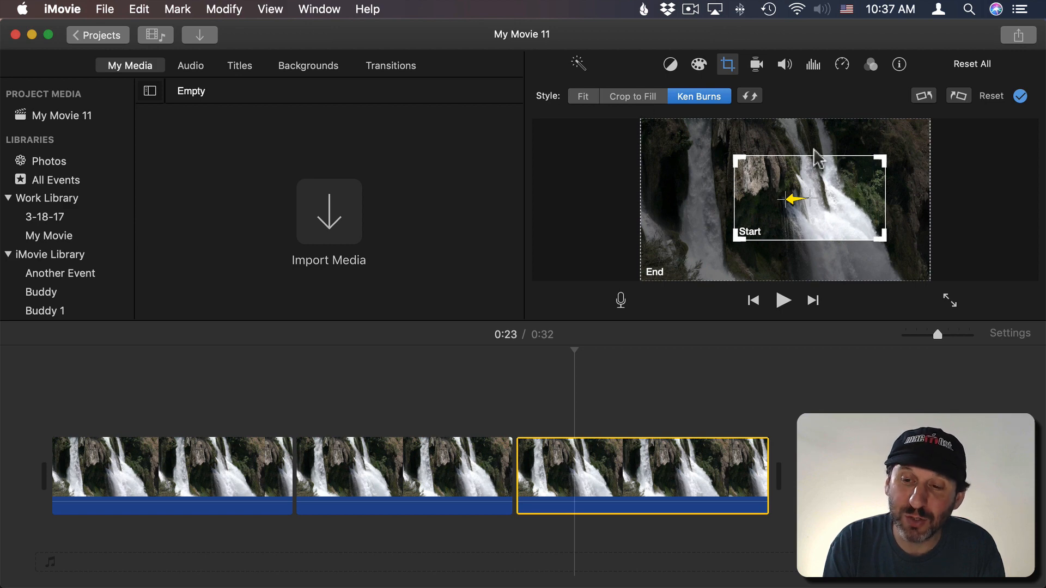
mouse_move(738, 239)
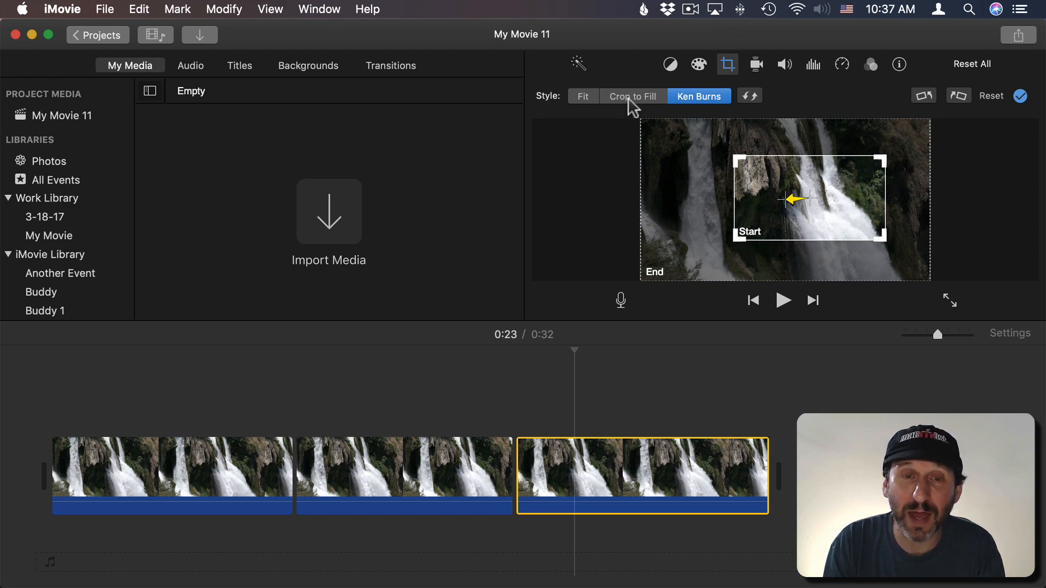
left_click(632, 96)
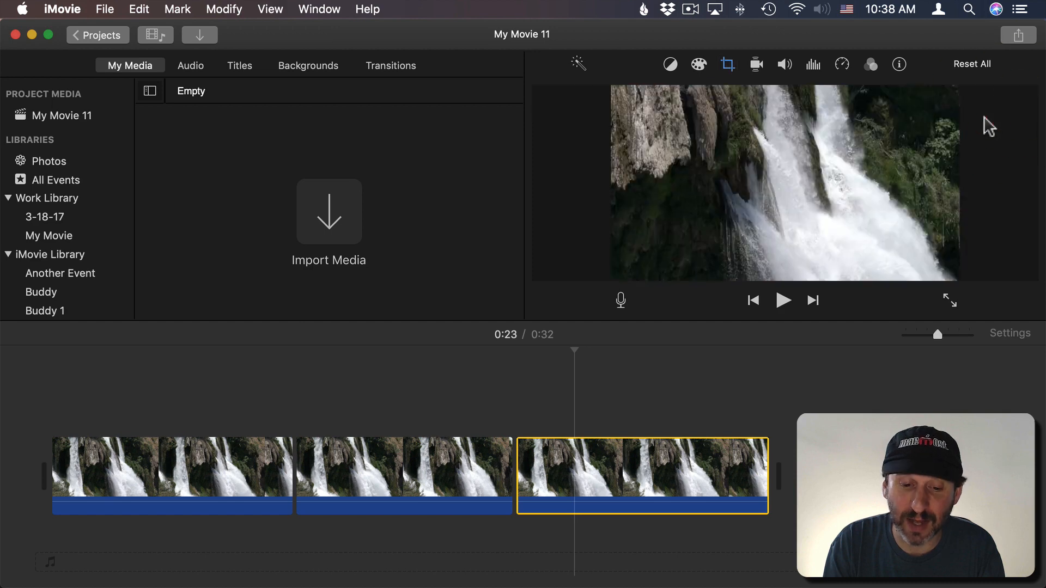
left_click(466, 468)
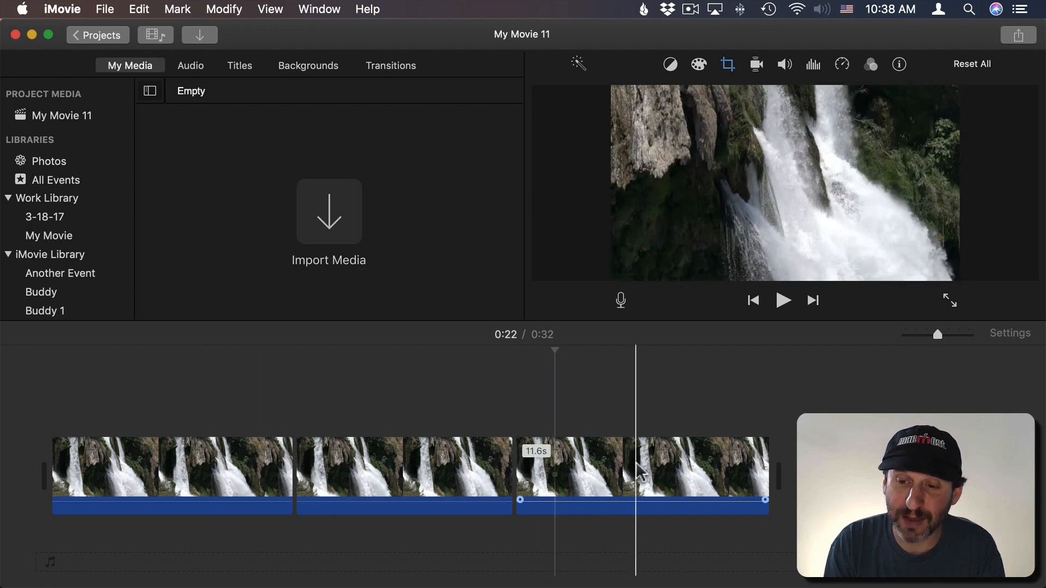
left_click(333, 459)
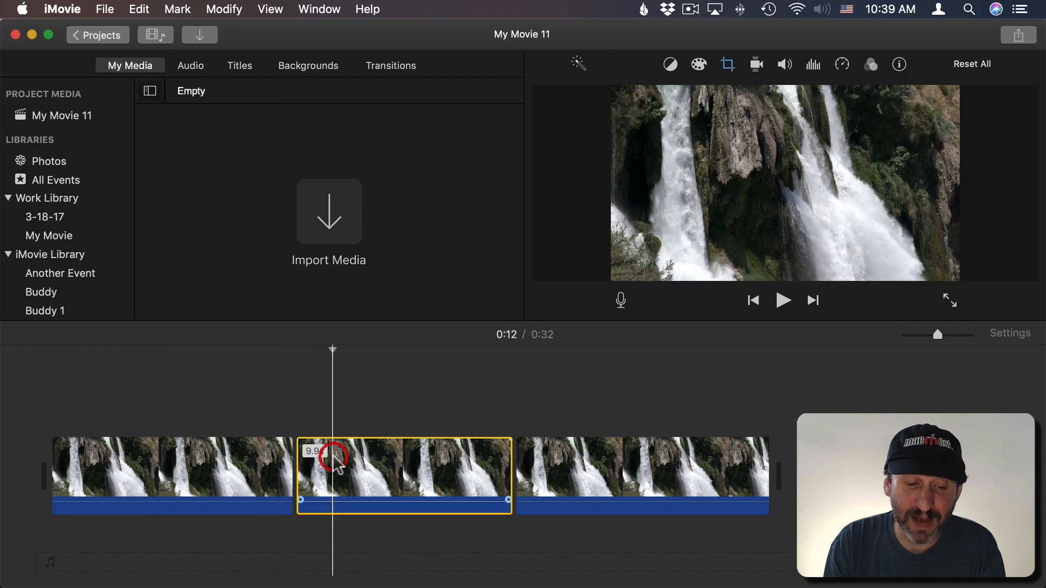